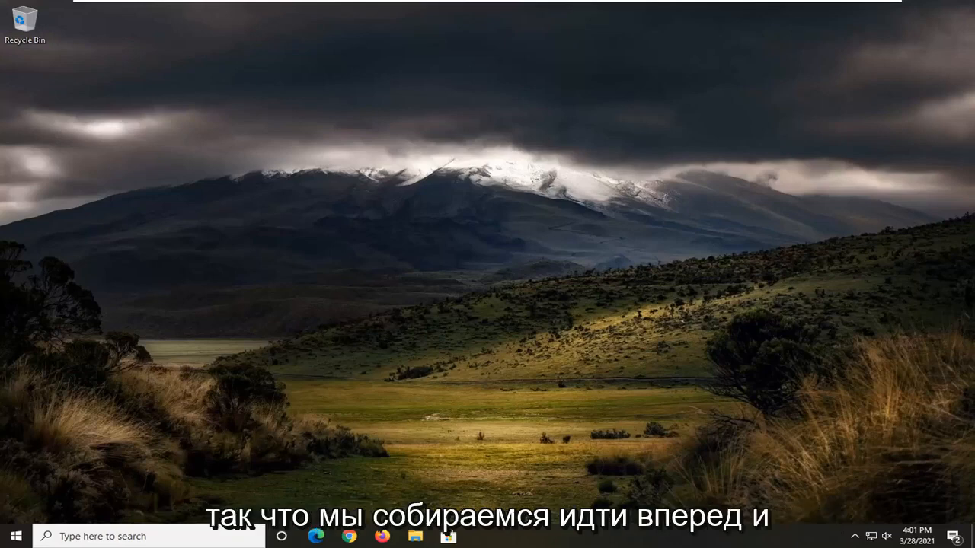
pyautogui.moveTo(320, 213)
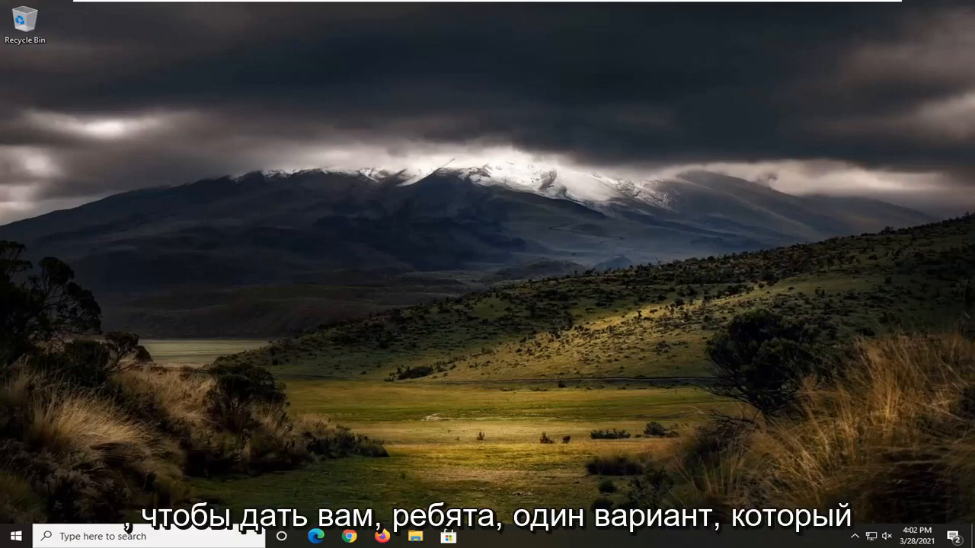
pyautogui.moveTo(437, 278)
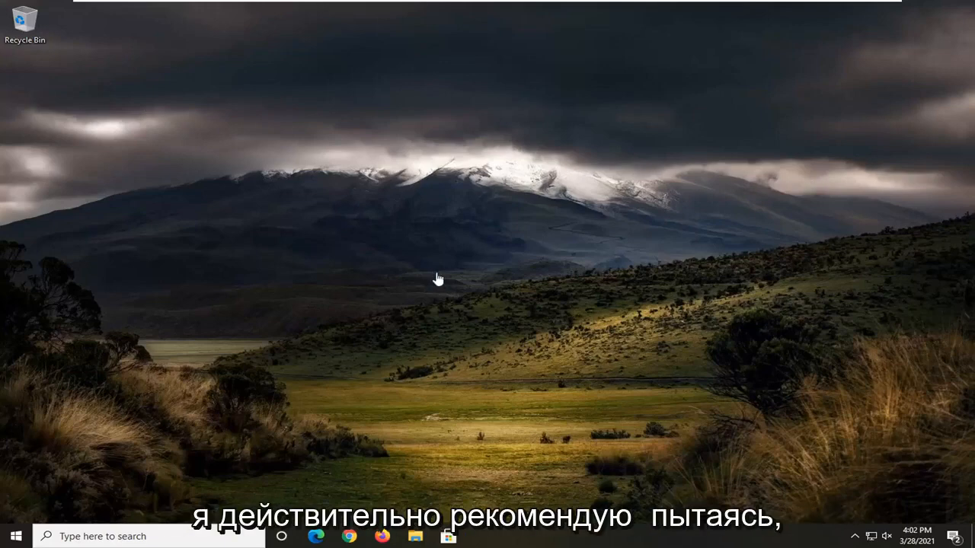
pyautogui.moveTo(466, 214)
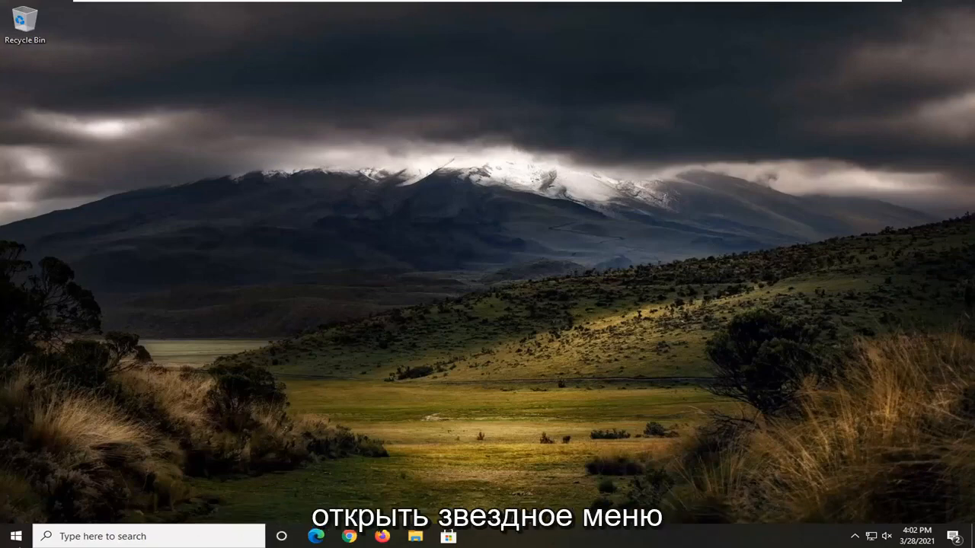
# Open the Start menu from the taskbar
pyautogui.click(16, 536)
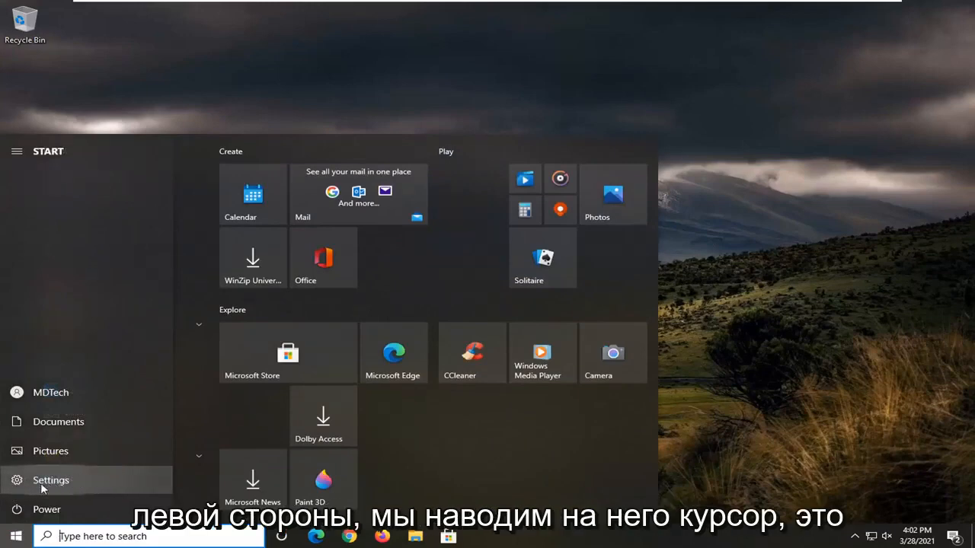
pyautogui.moveTo(67, 490)
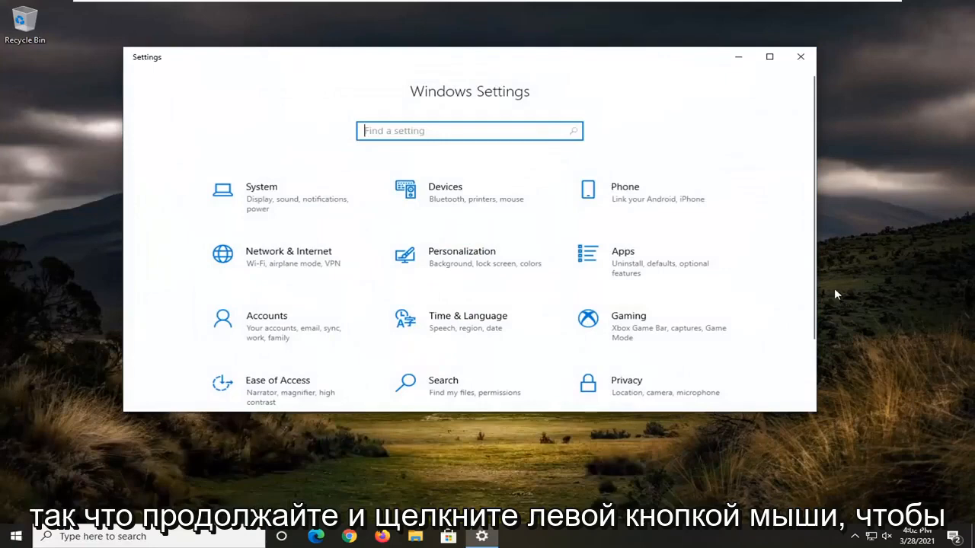
# Go to Settings > System > Display, showing scale, resolution and orientation options
pyautogui.click(262, 191)
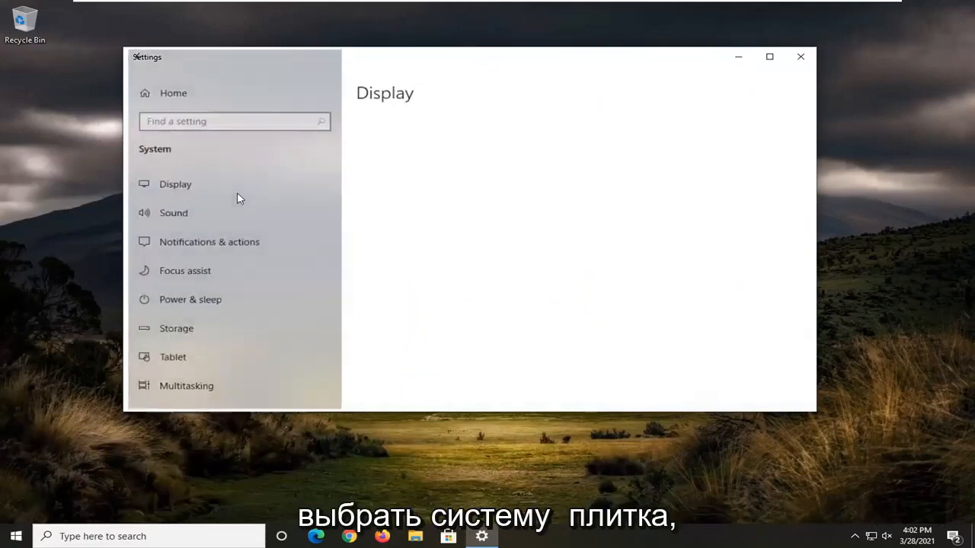
pyautogui.click(175, 182)
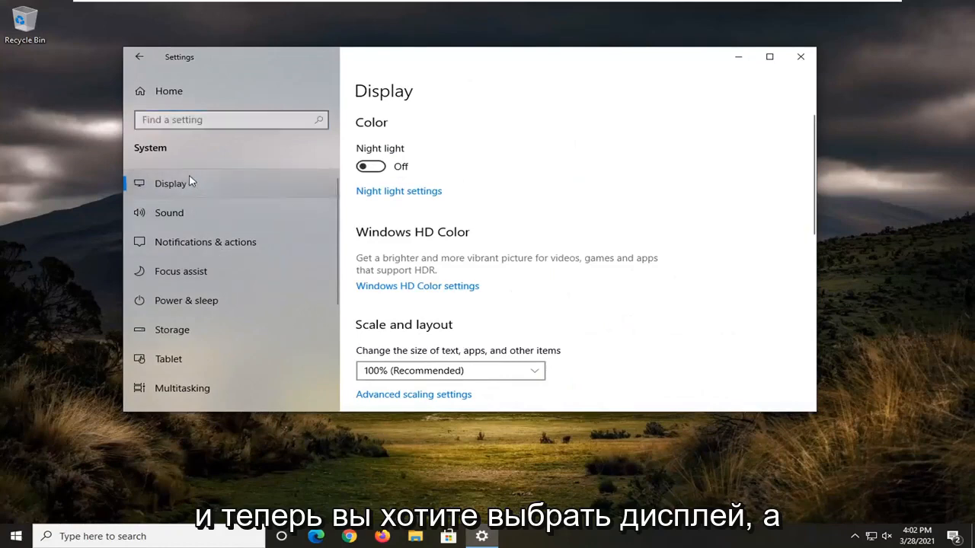
pyautogui.scroll(-3)
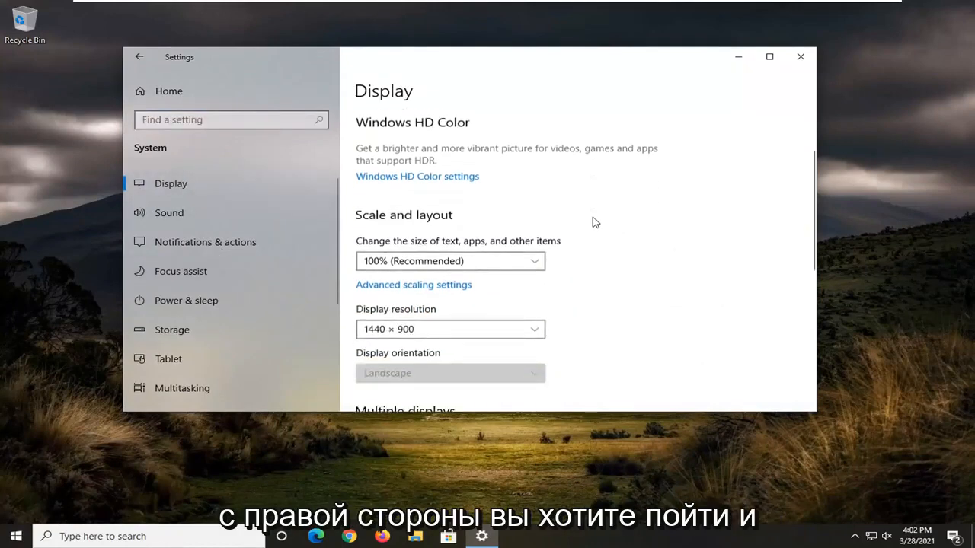
# Scroll the Display page down to the Multiple displays section with the Detect button
pyautogui.scroll(-3)
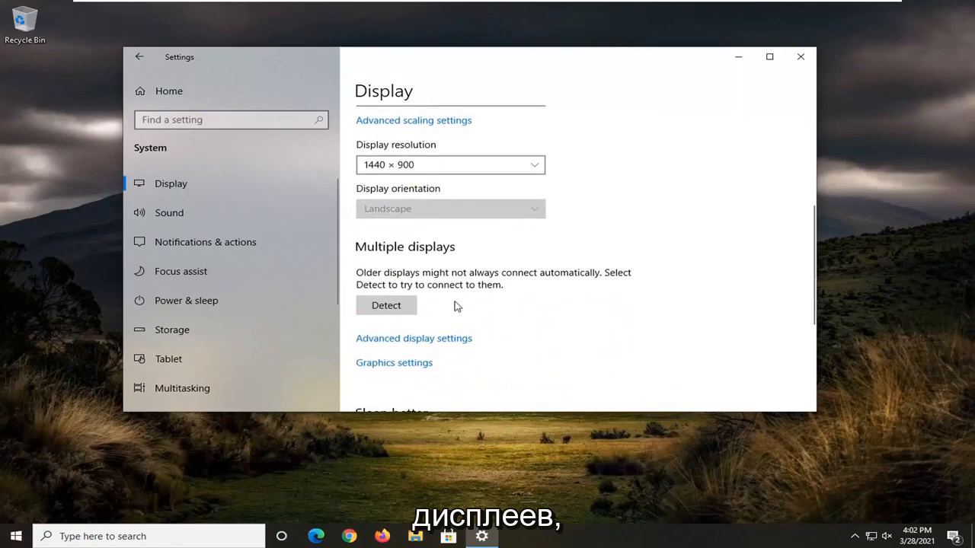
pyautogui.moveTo(424, 289)
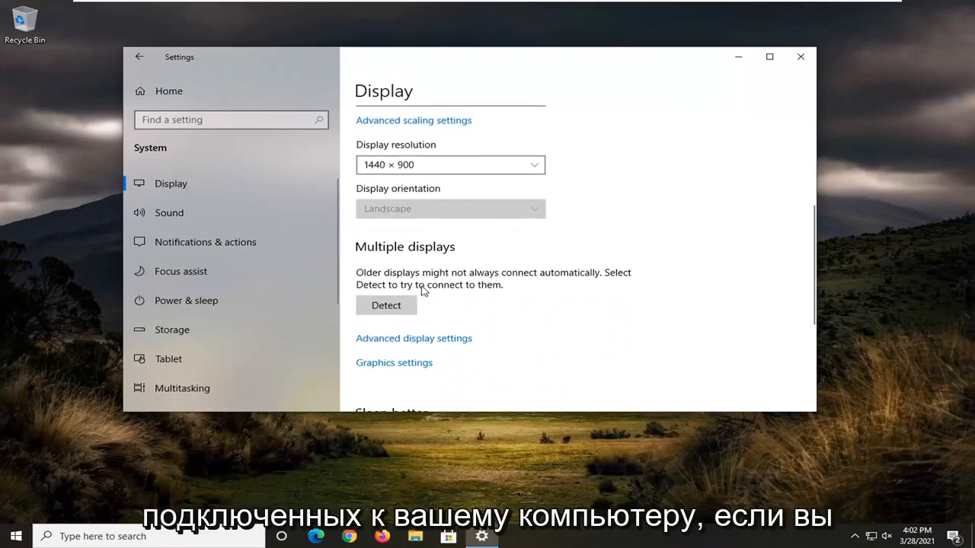
pyautogui.moveTo(460, 276)
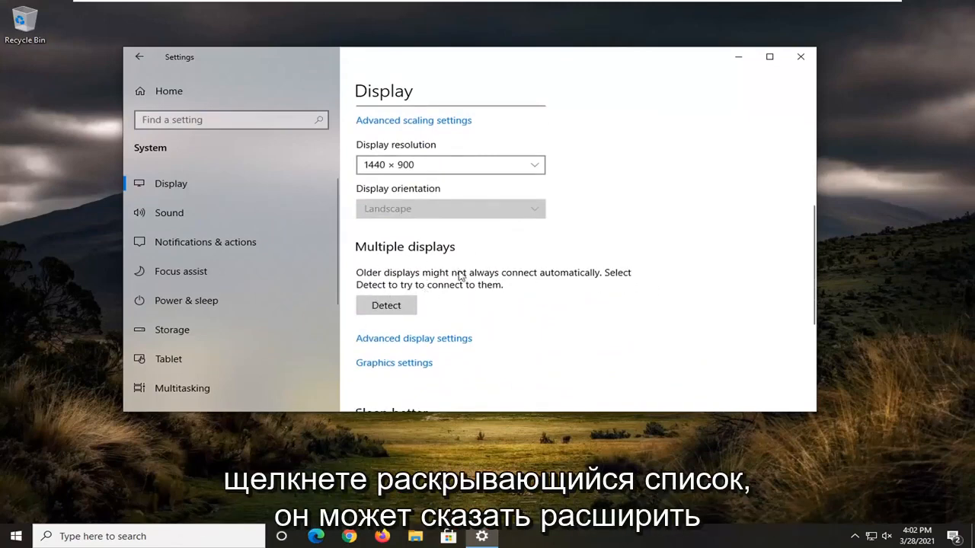
pyautogui.moveTo(560, 280)
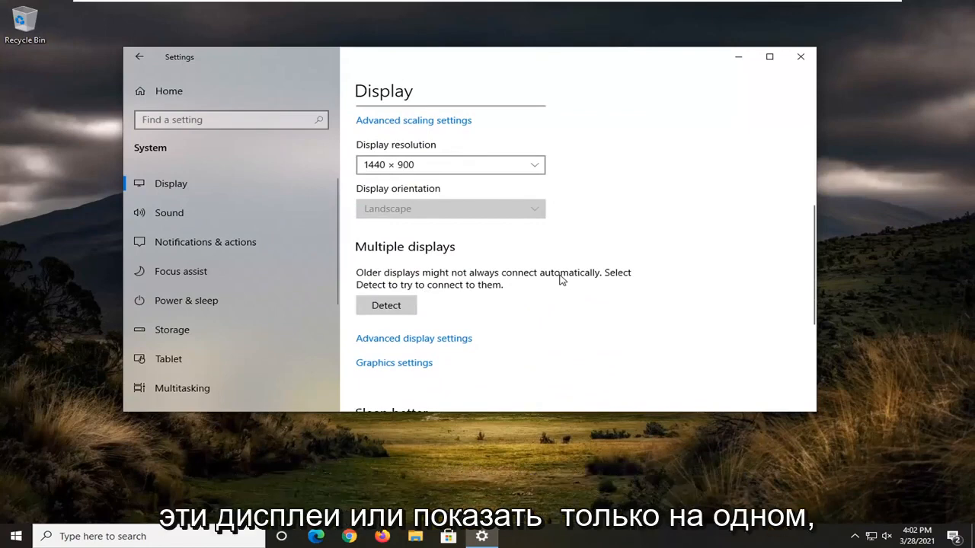
pyautogui.moveTo(487, 320)
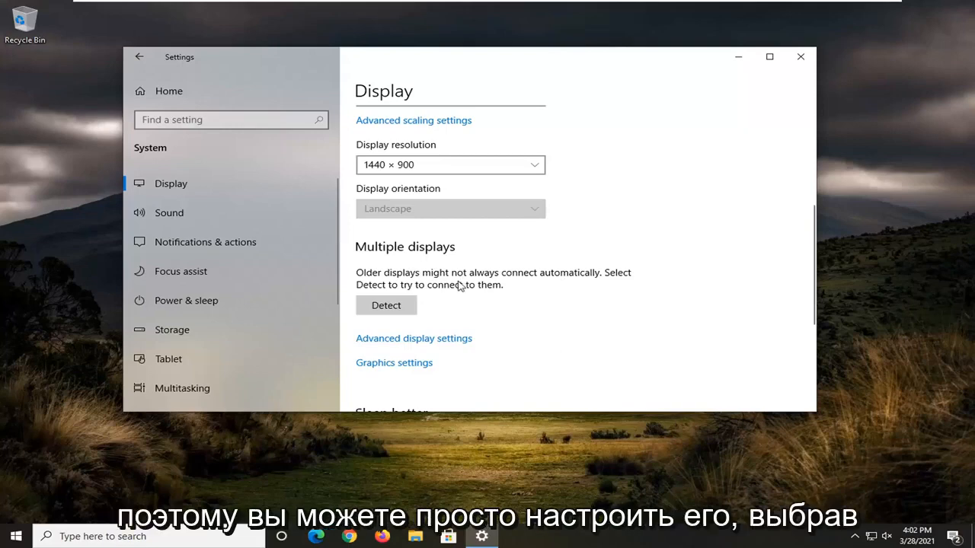
pyautogui.moveTo(552, 349)
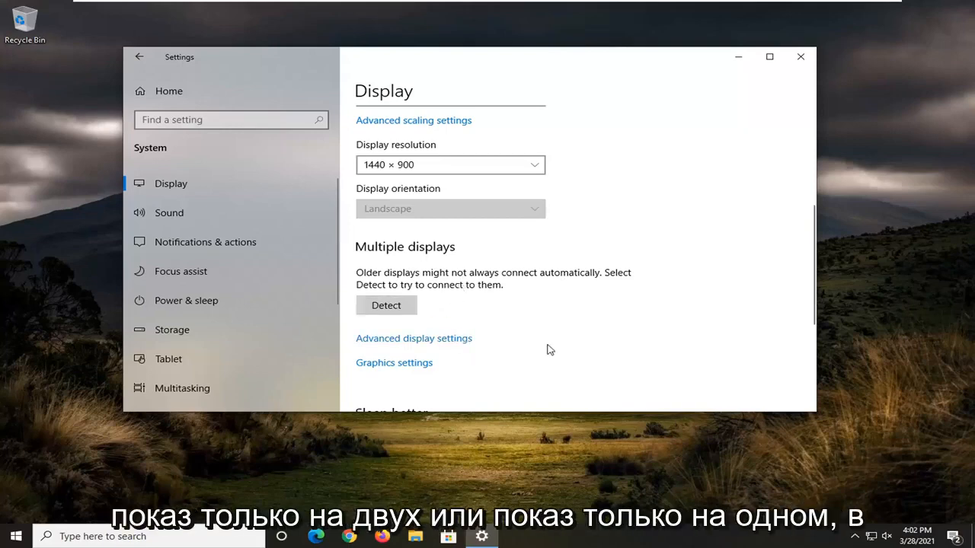
pyautogui.moveTo(621, 315)
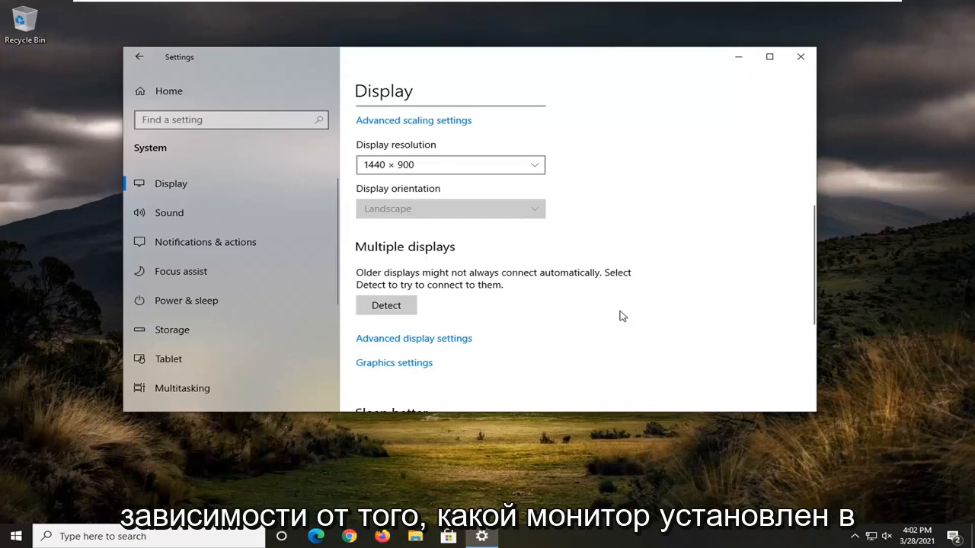
pyautogui.moveTo(708, 253)
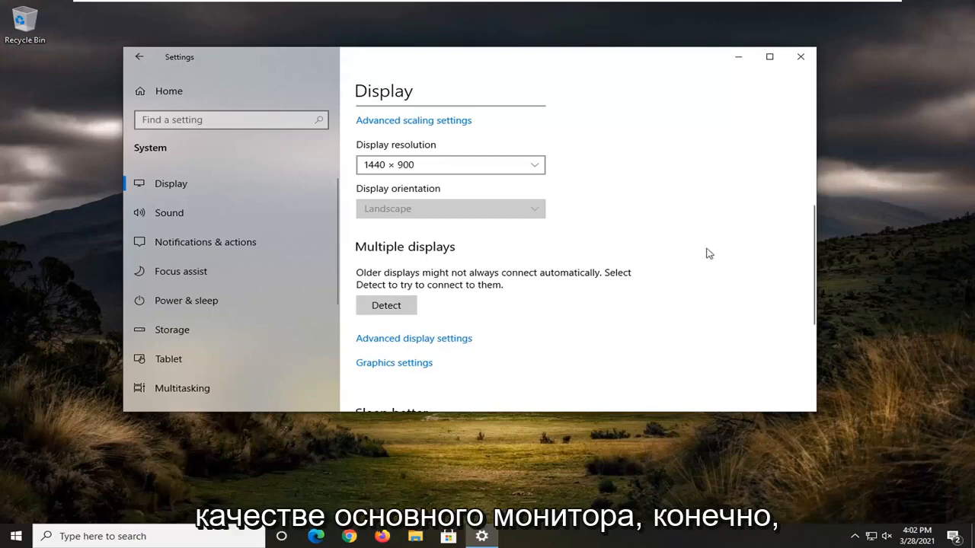